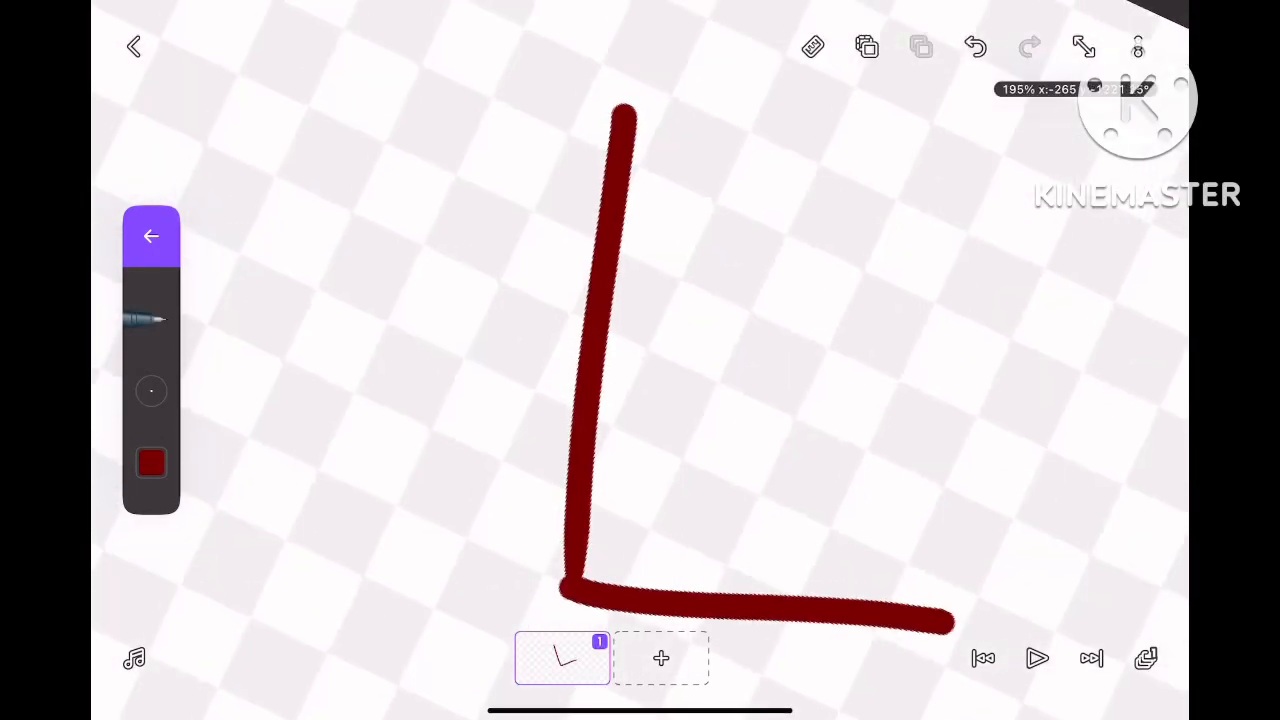
Step: Select the brush with a dark red colour to begin the Shorty sketch on frame 1
click(976, 48)
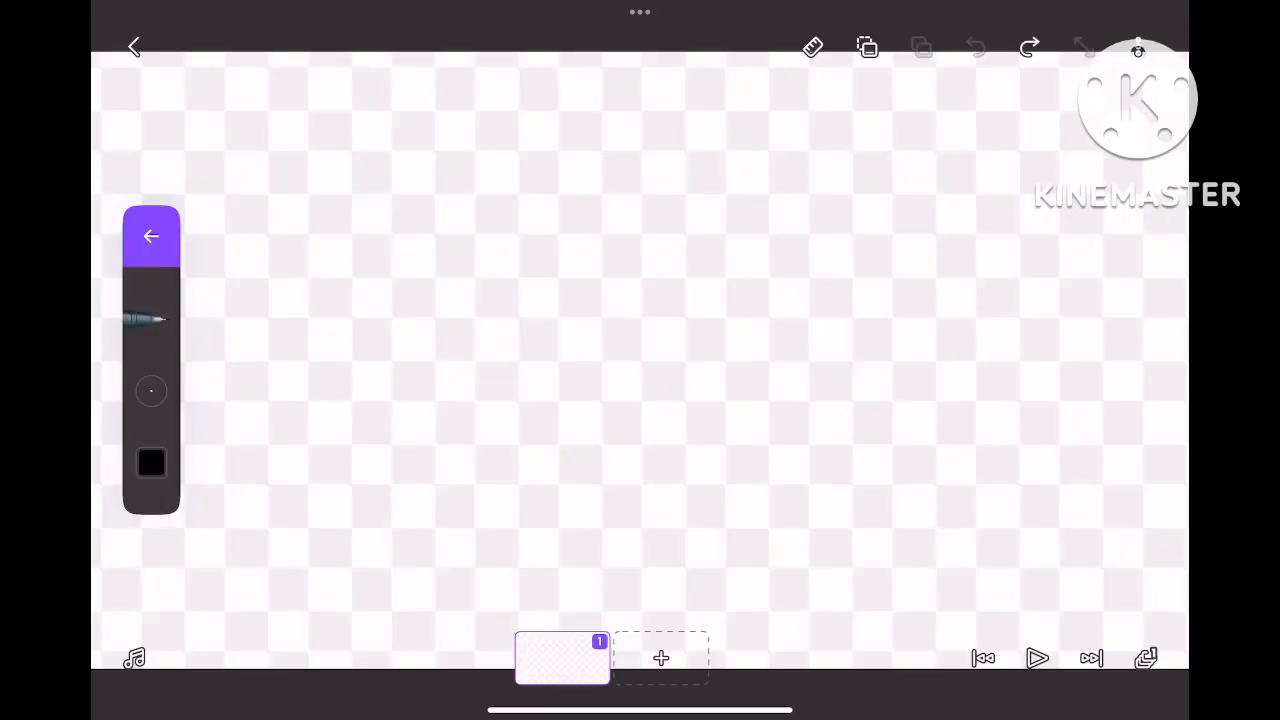
click(152, 464)
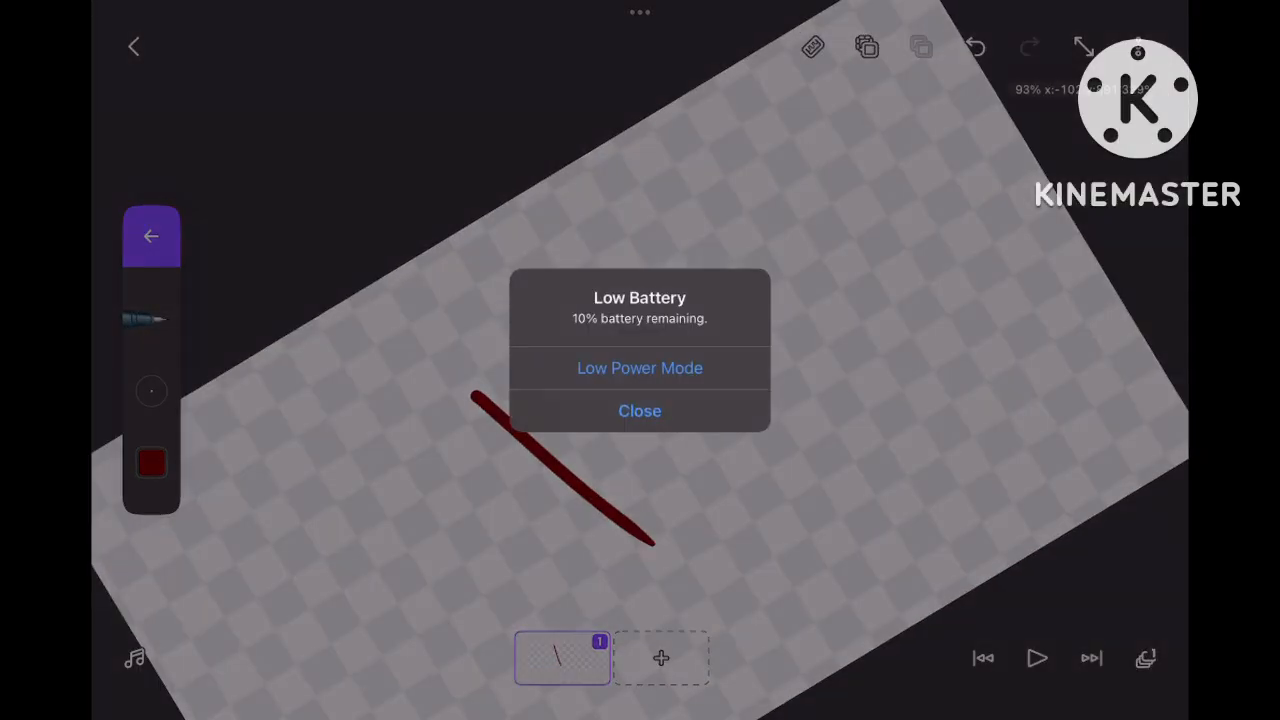
Step: Dismiss the Low Battery alert and continue drawing the red Shorty outline
click(640, 410)
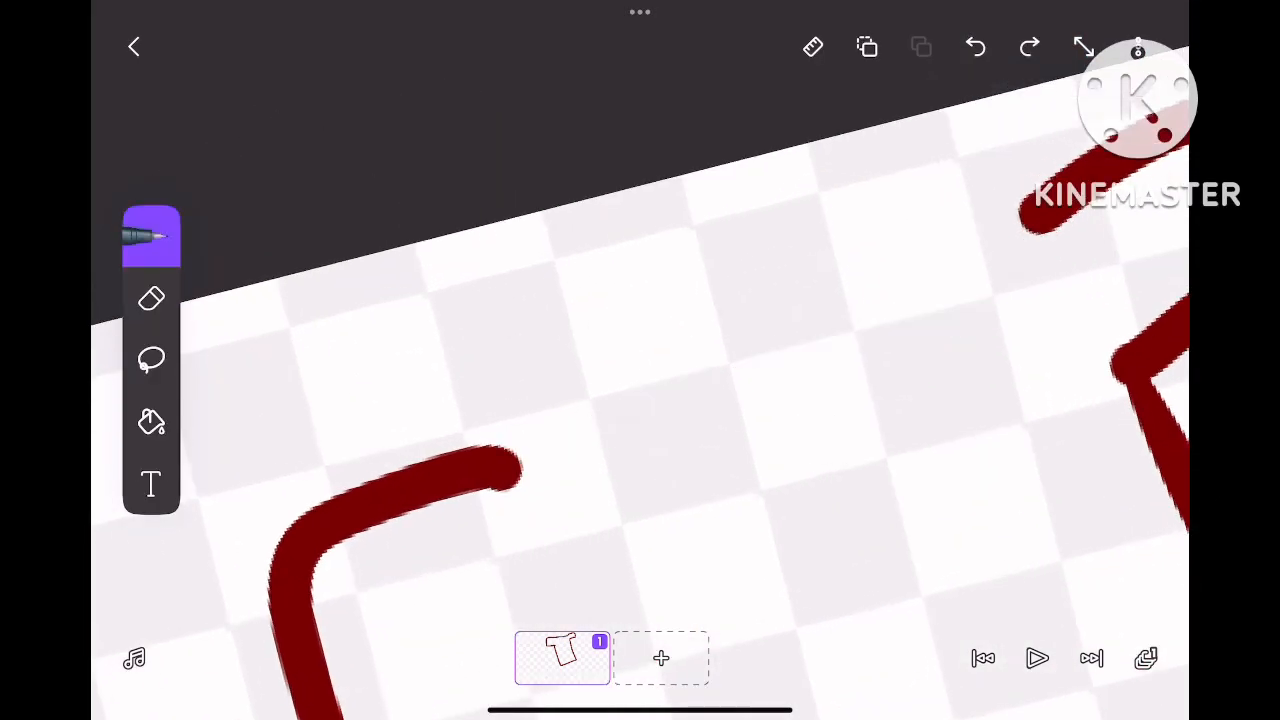
click(152, 300)
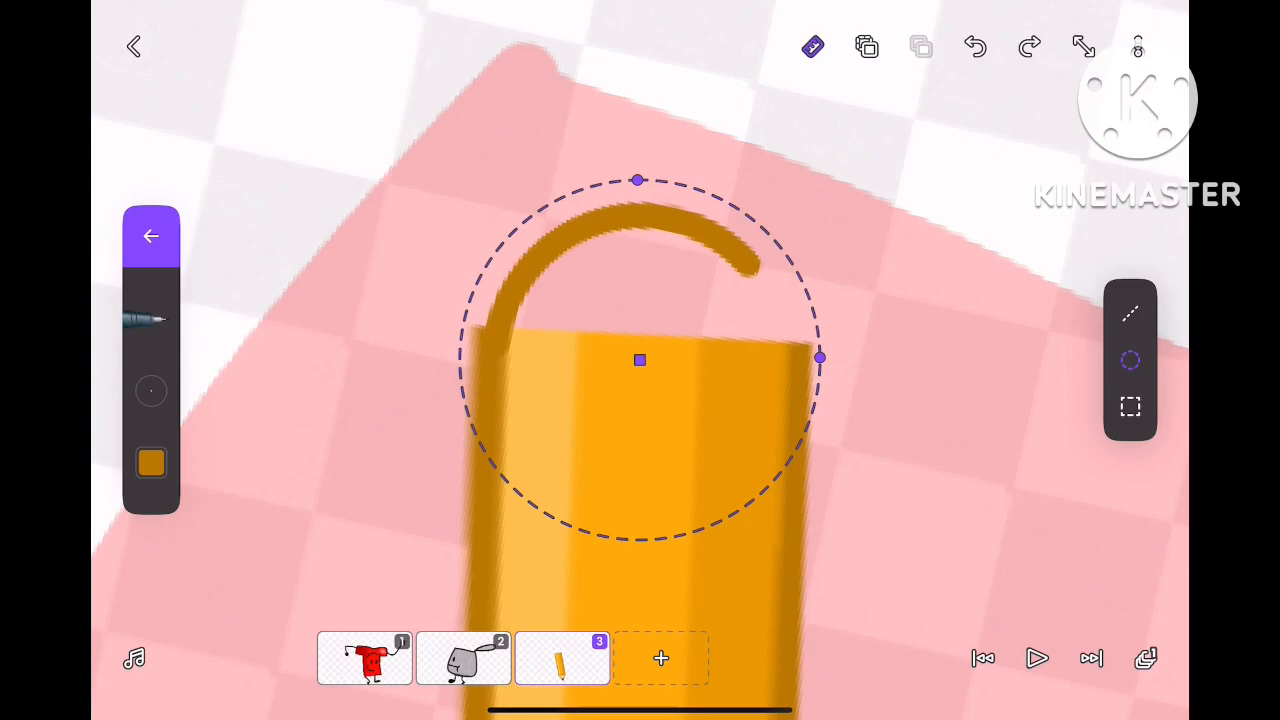
Step: Switch the brush colour to black and draw a detail line across the orange pencil
click(150, 462)
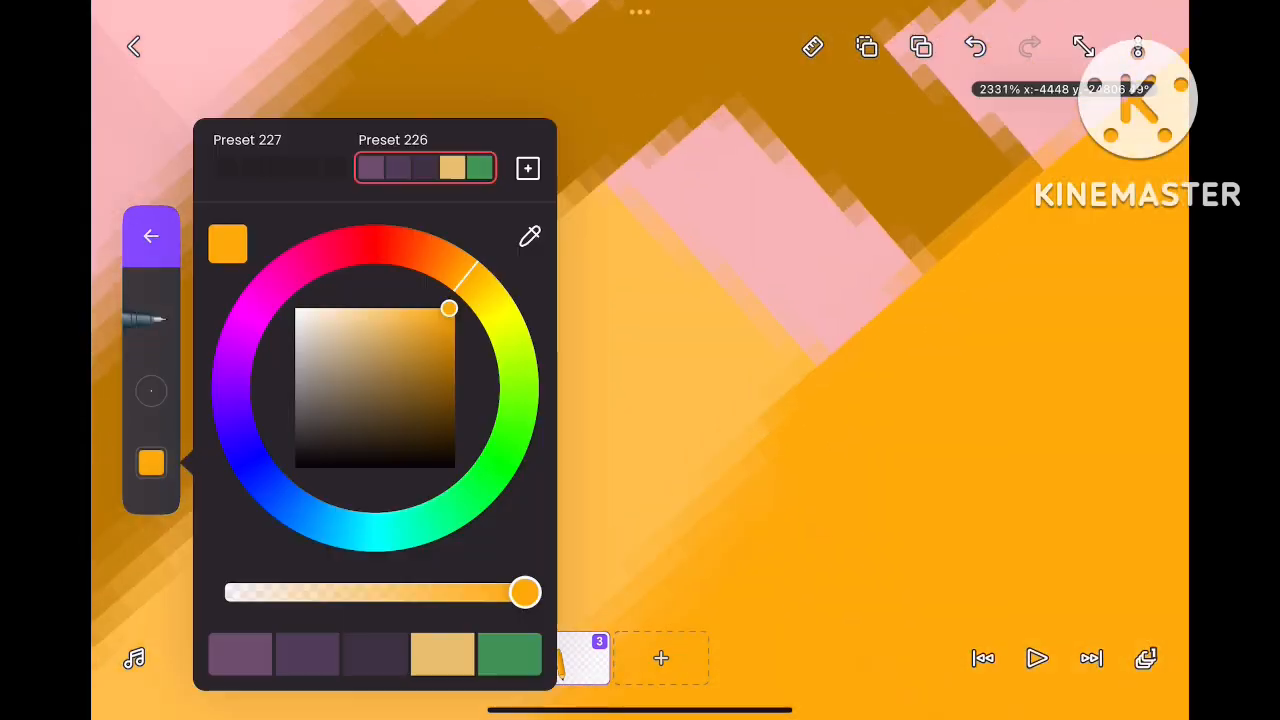
click(152, 236)
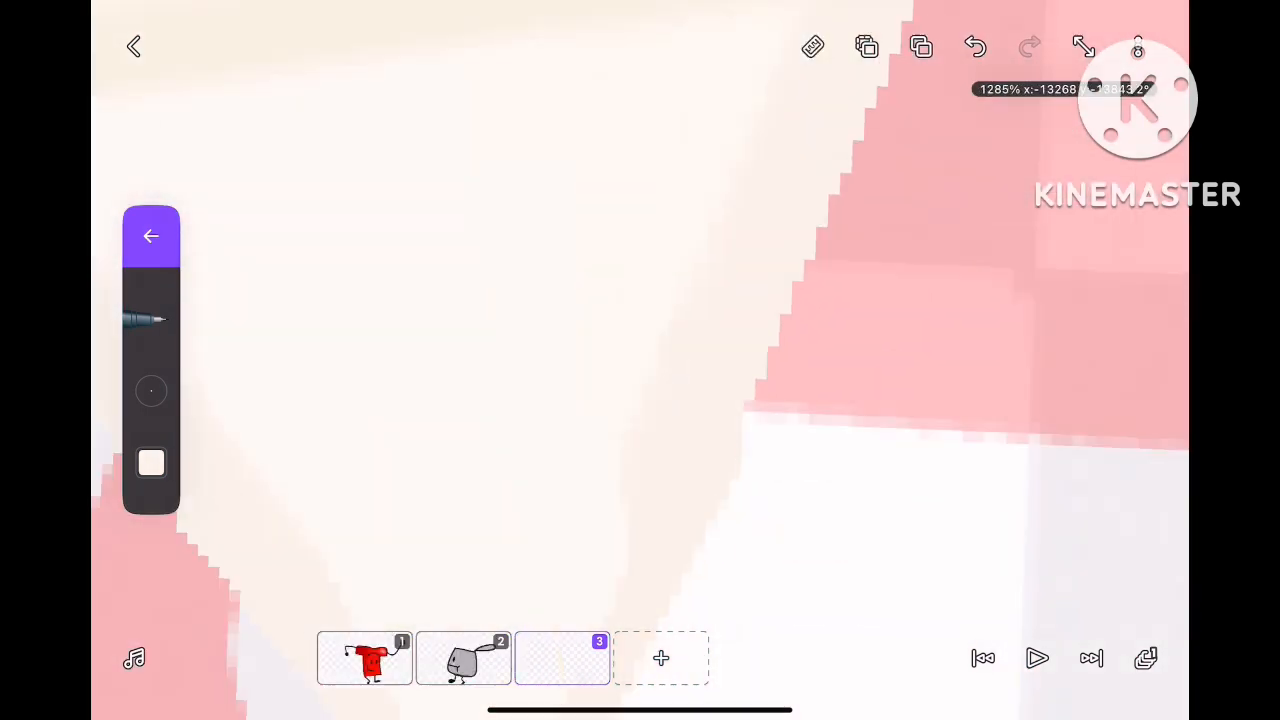
drag(604, 144, 710, 536)
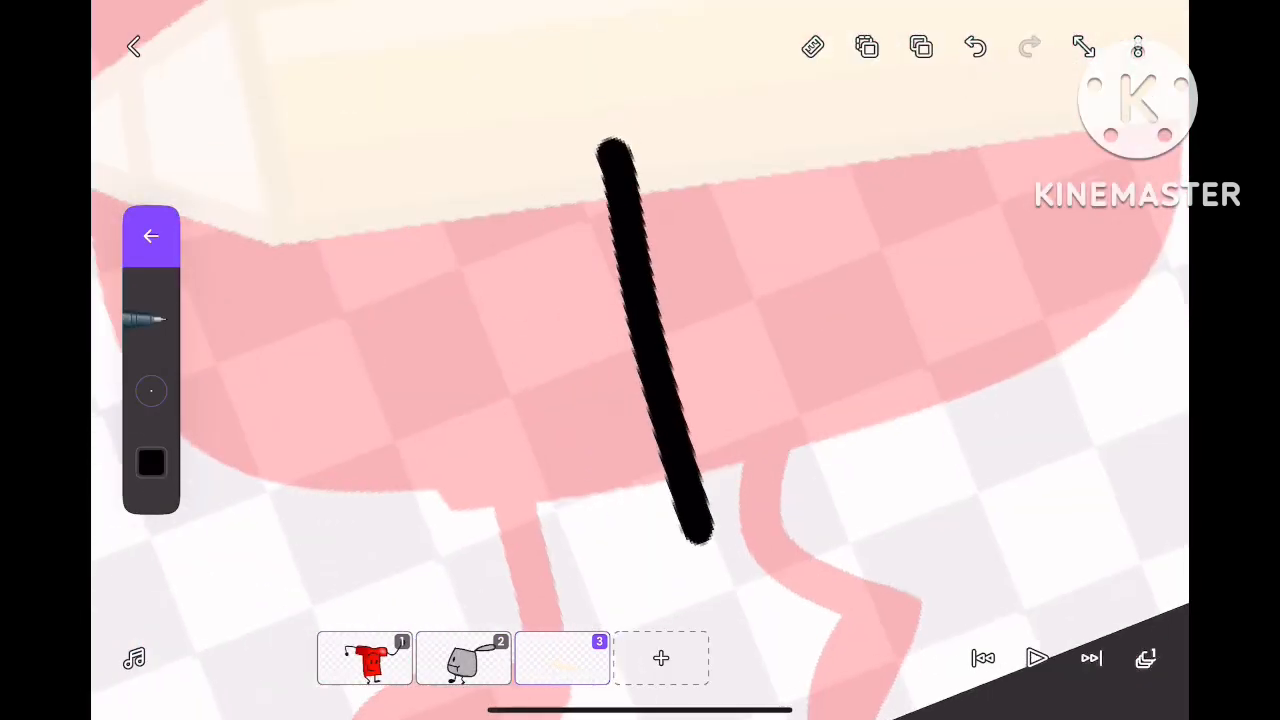